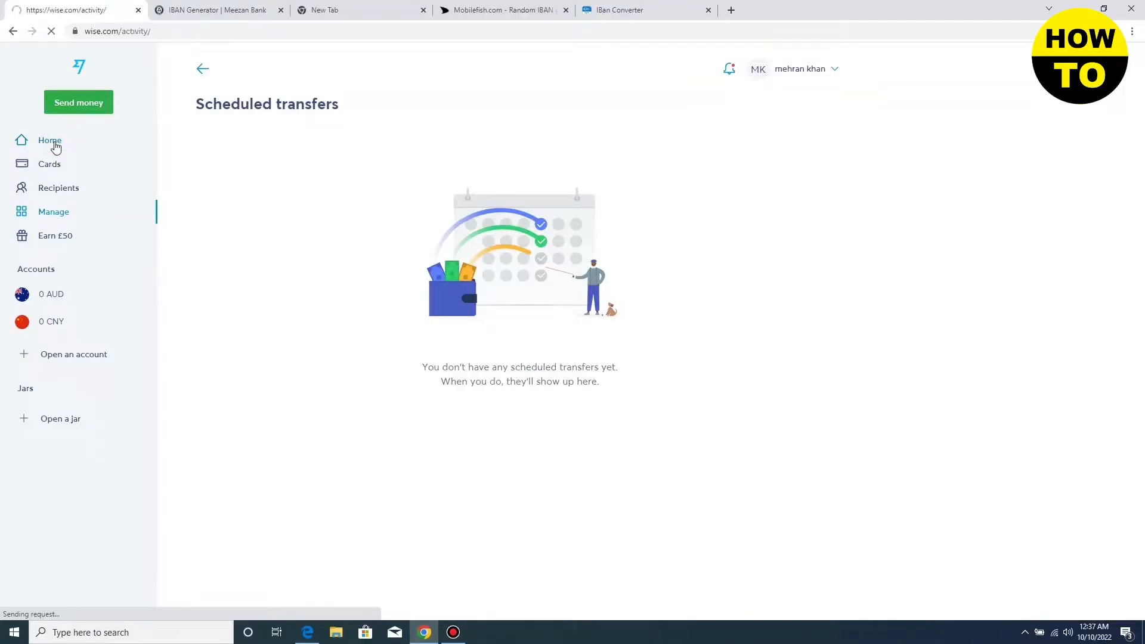
Return to the Home activity page and briefly show the account options menu.
{"action": "left_click", "coordinate": [51, 140]}
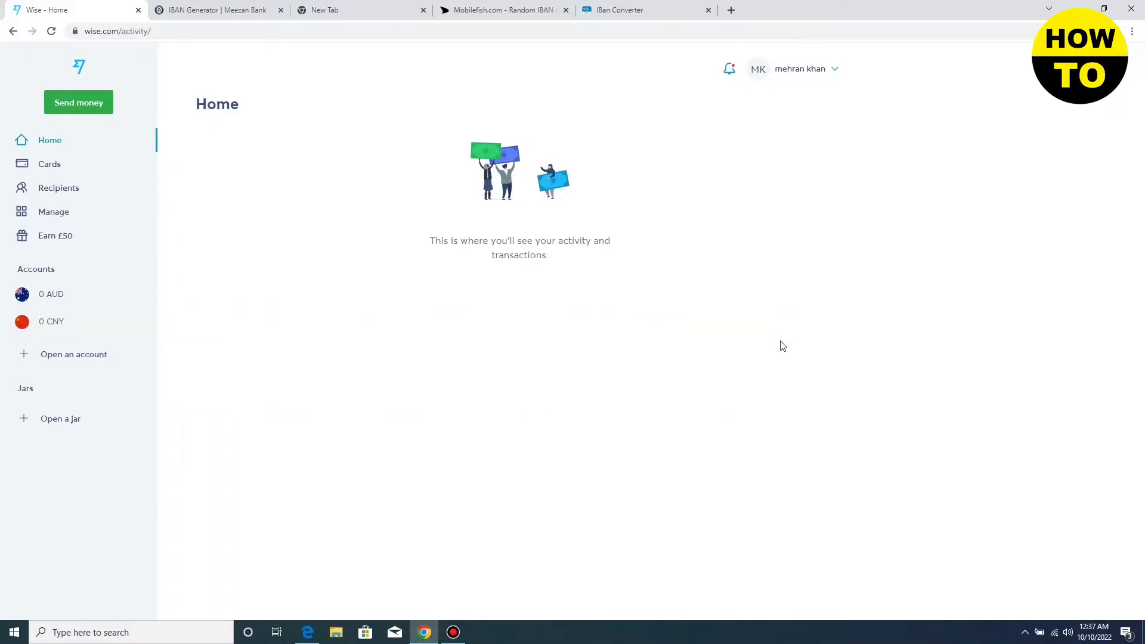
{"action": "mouse_move", "coordinate": [780, 342]}
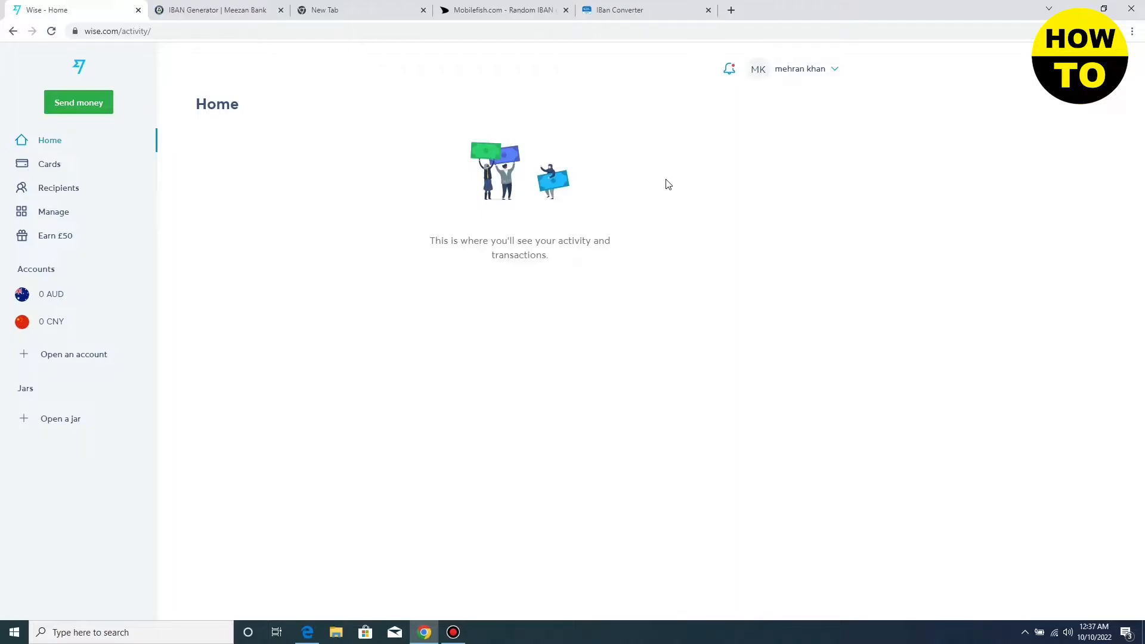
{"action": "mouse_move", "coordinate": [808, 79]}
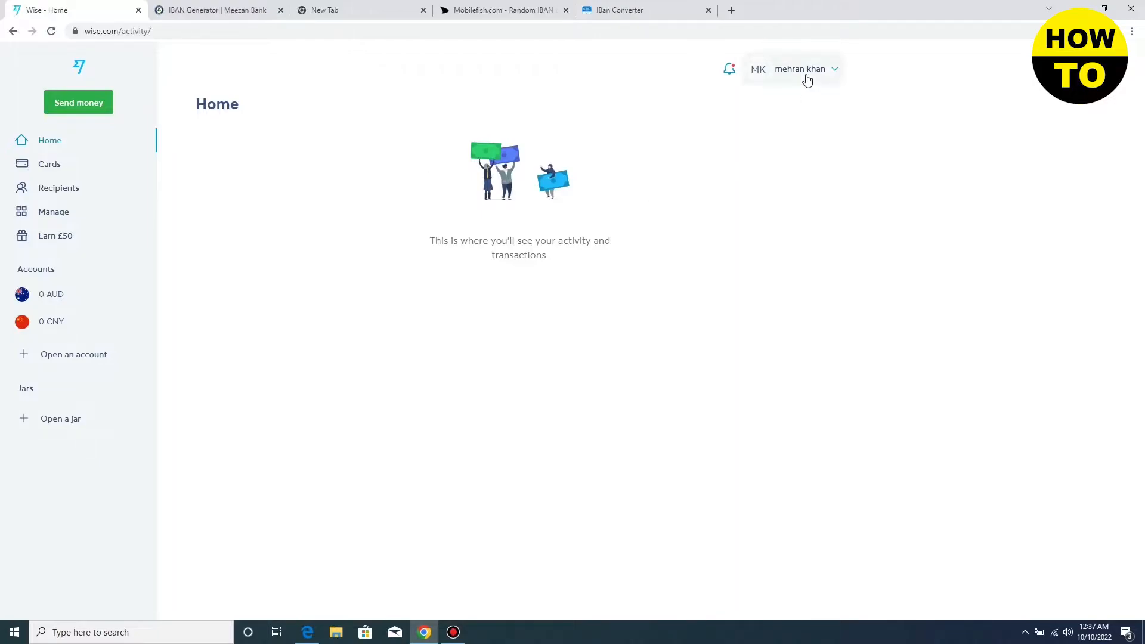
{"action": "left_click", "coordinate": [799, 68]}
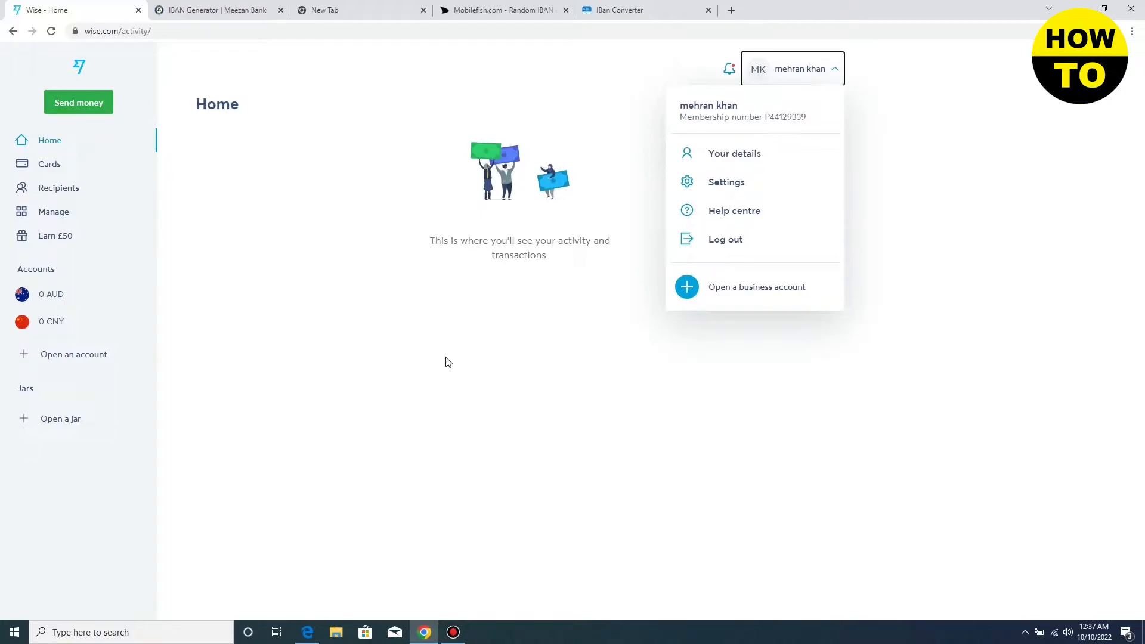
{"action": "left_click", "coordinate": [792, 68]}
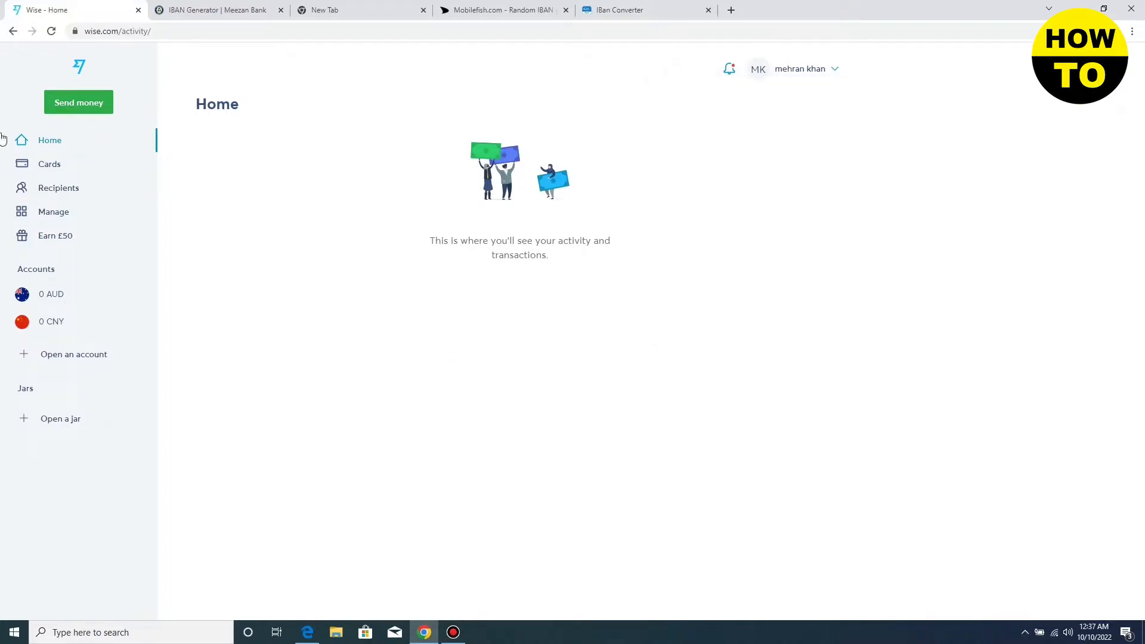
{"action": "mouse_move", "coordinate": [59, 187]}
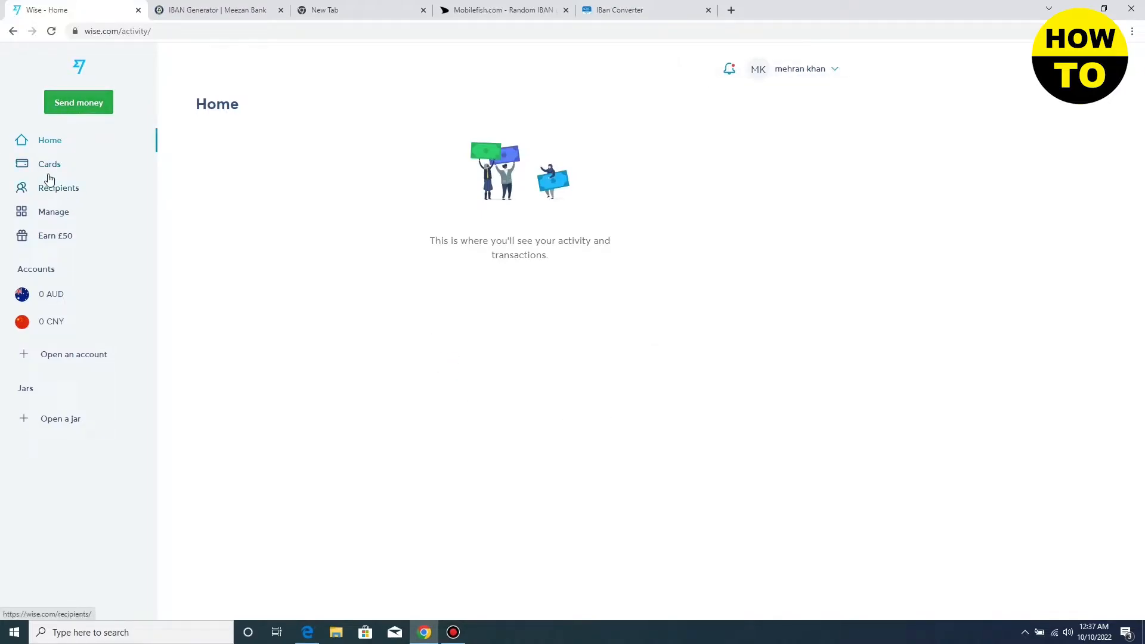
Go to the Cards page from the left sidebar.
{"action": "left_click", "coordinate": [49, 164]}
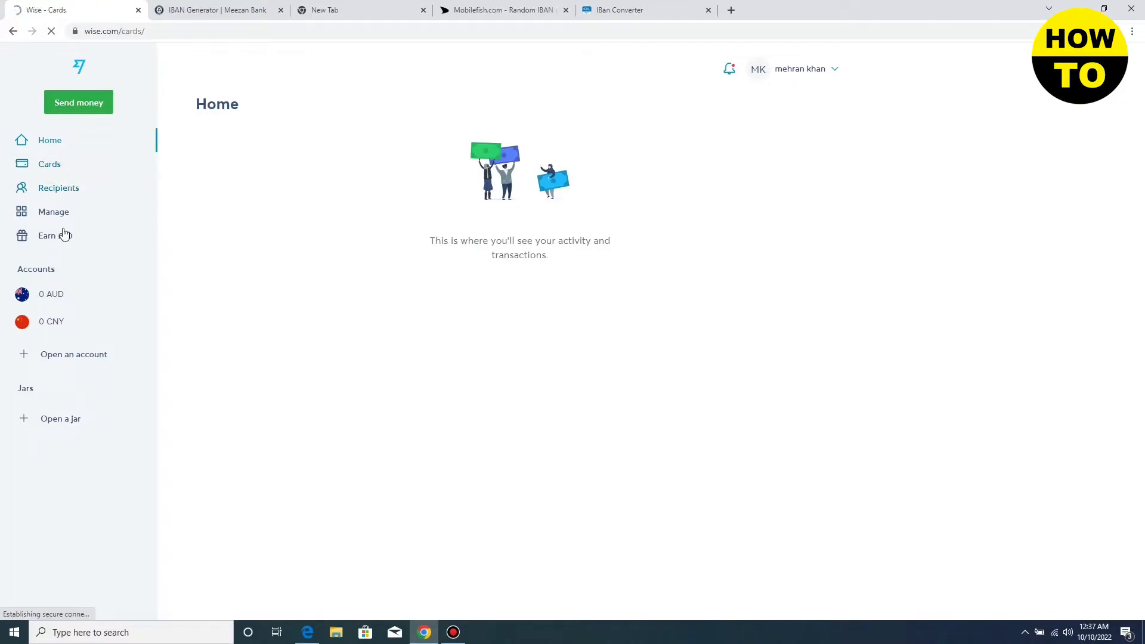
{"action": "left_click", "coordinate": [49, 163]}
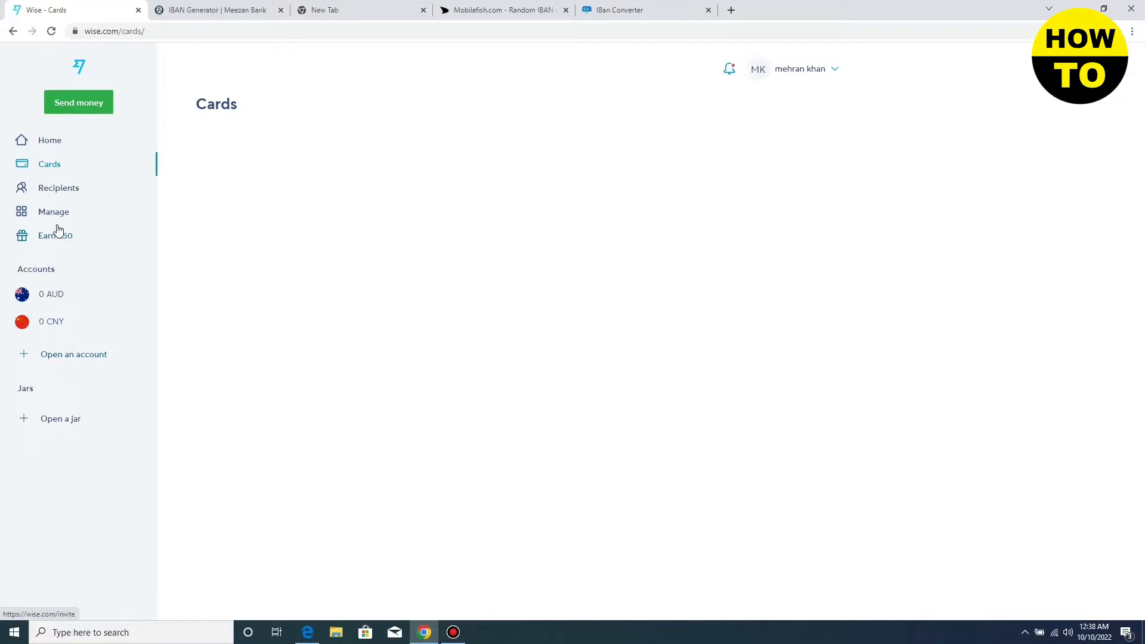
{"action": "mouse_move", "coordinate": [104, 255]}
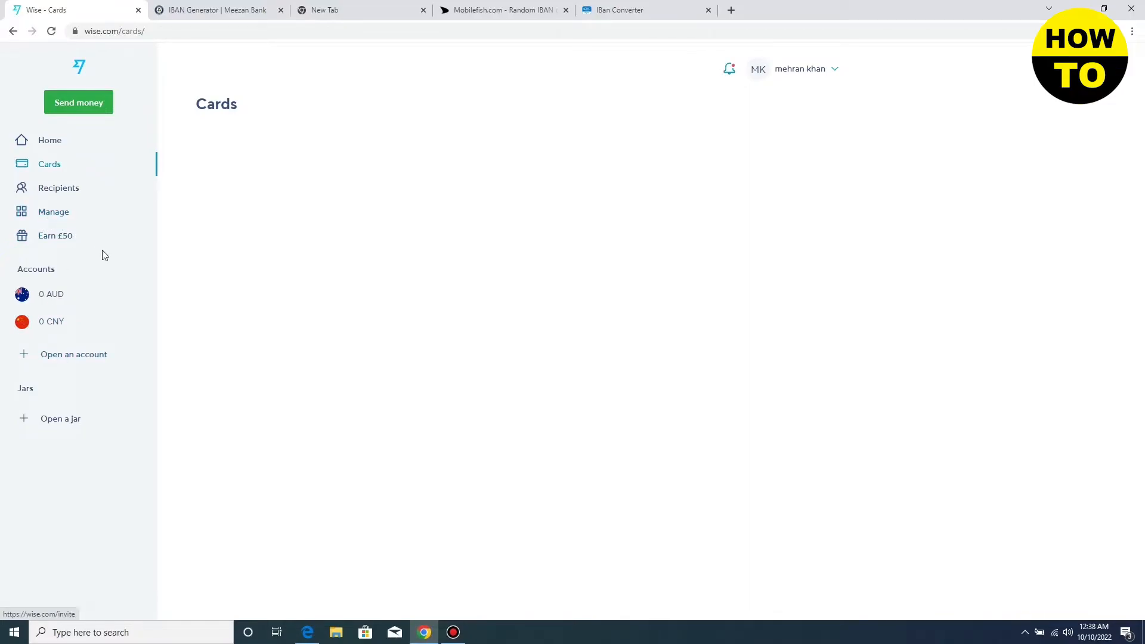
Go to Manage your account and bring the Payments section with Scheduled transfers into view.
{"action": "left_click", "coordinate": [53, 213]}
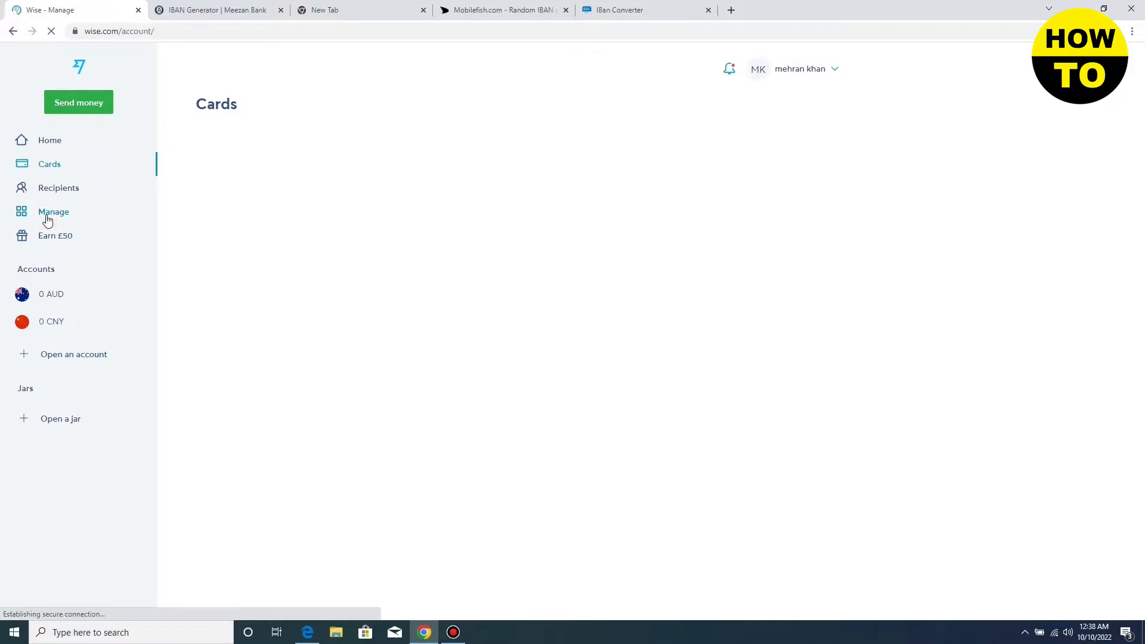
{"action": "left_click", "coordinate": [53, 211]}
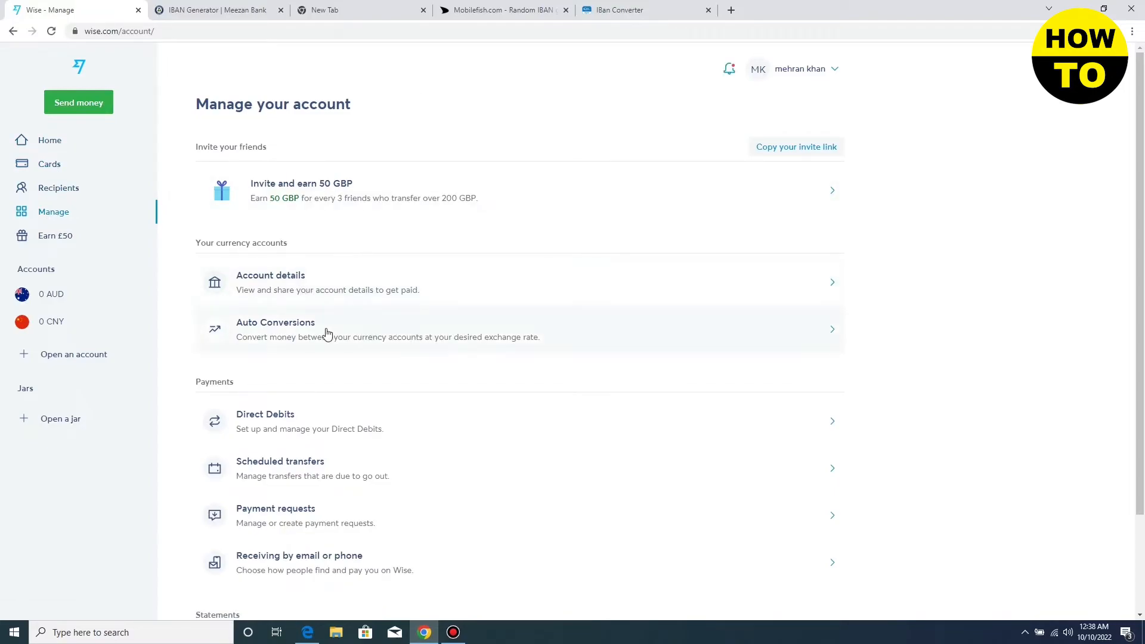
{"action": "scroll", "scroll_direction": "down", "scroll_amount": 3}
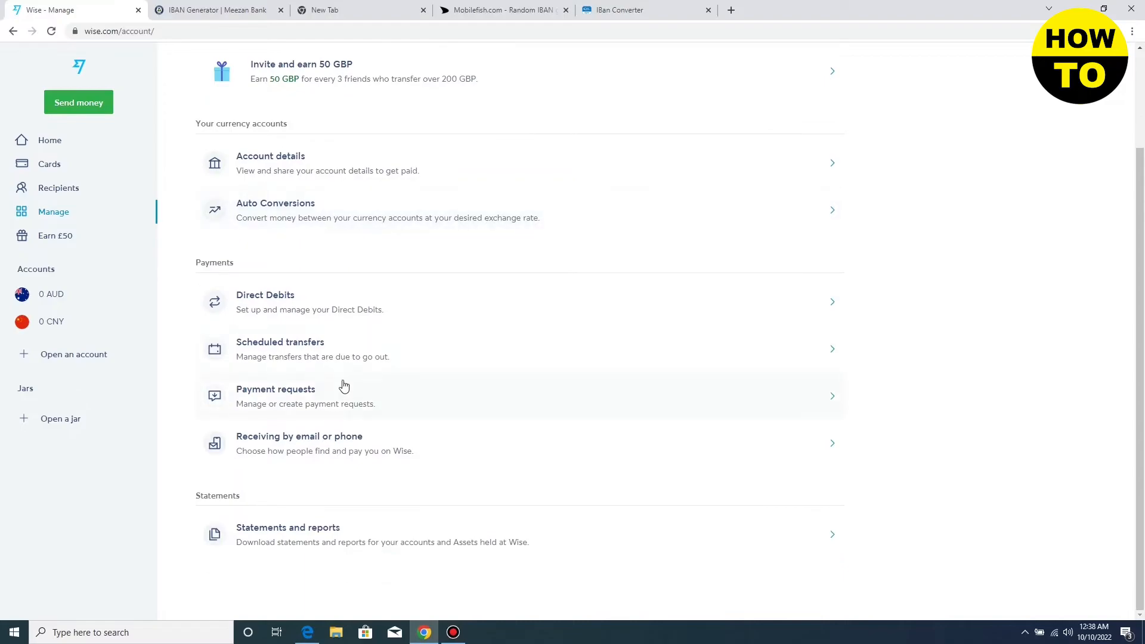
{"action": "mouse_move", "coordinate": [835, 357]}
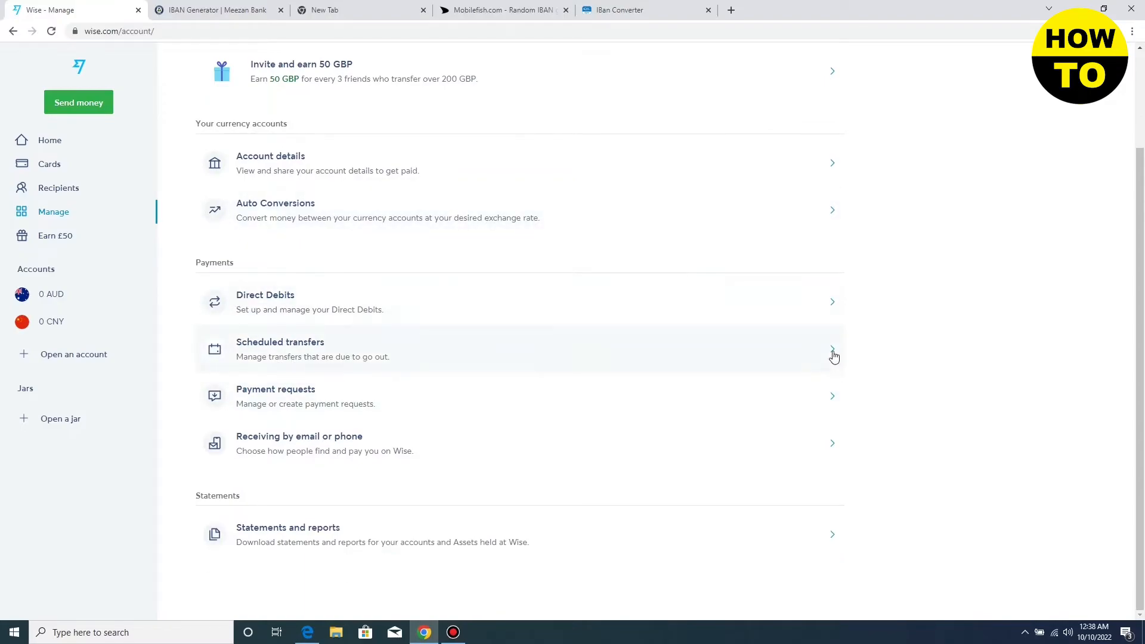
{"action": "mouse_move", "coordinate": [829, 356]}
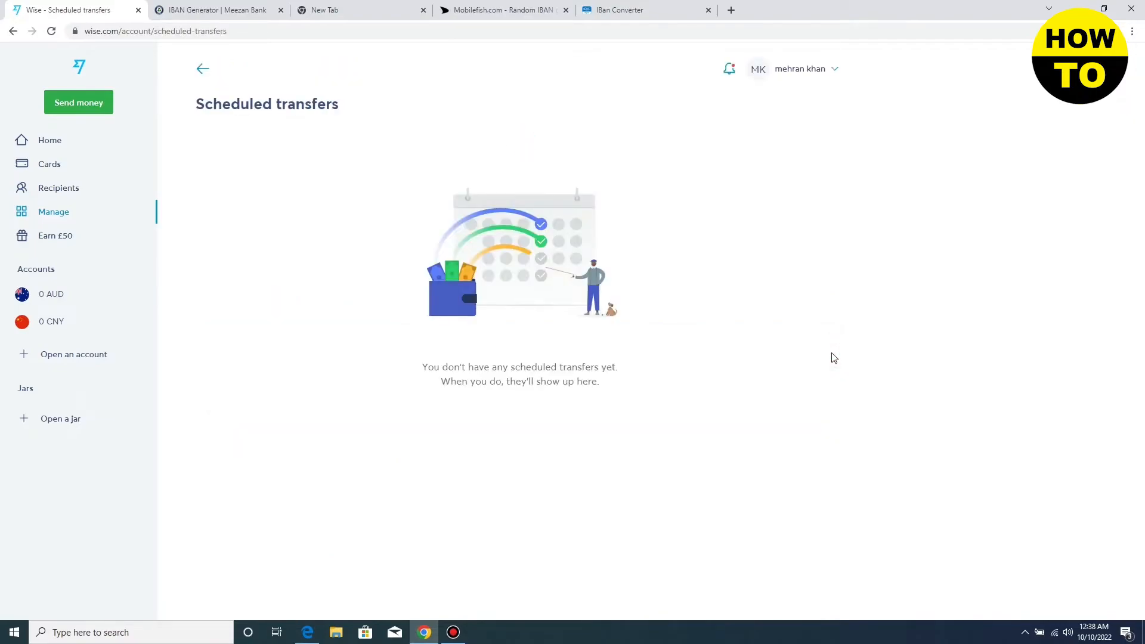
{"action": "mouse_move", "coordinate": [682, 292]}
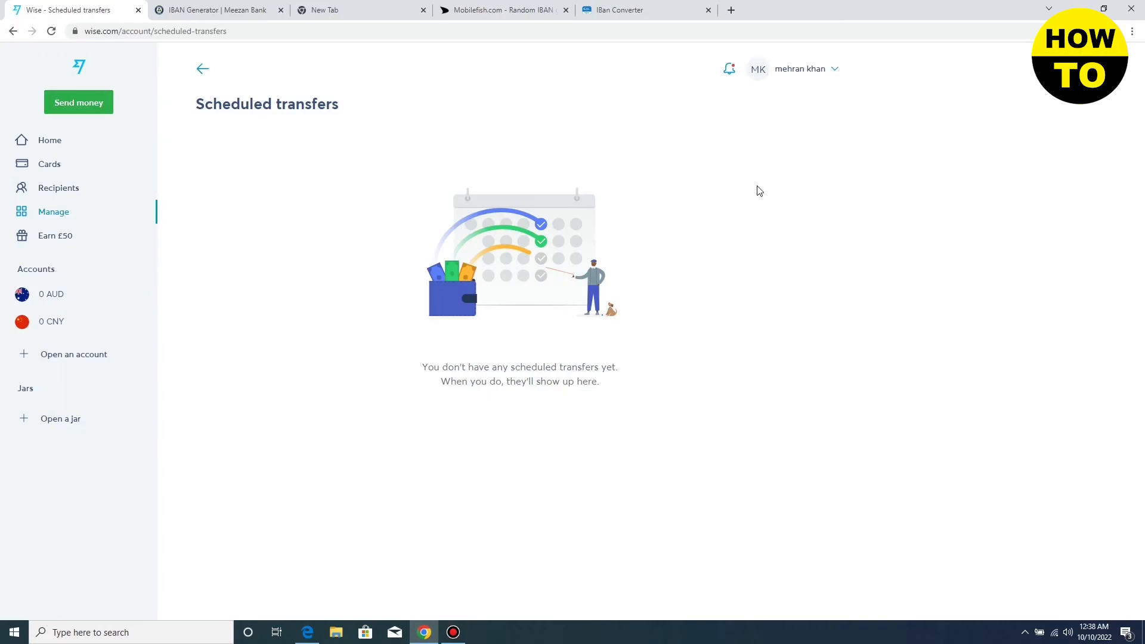
{"action": "mouse_move", "coordinate": [783, 152]}
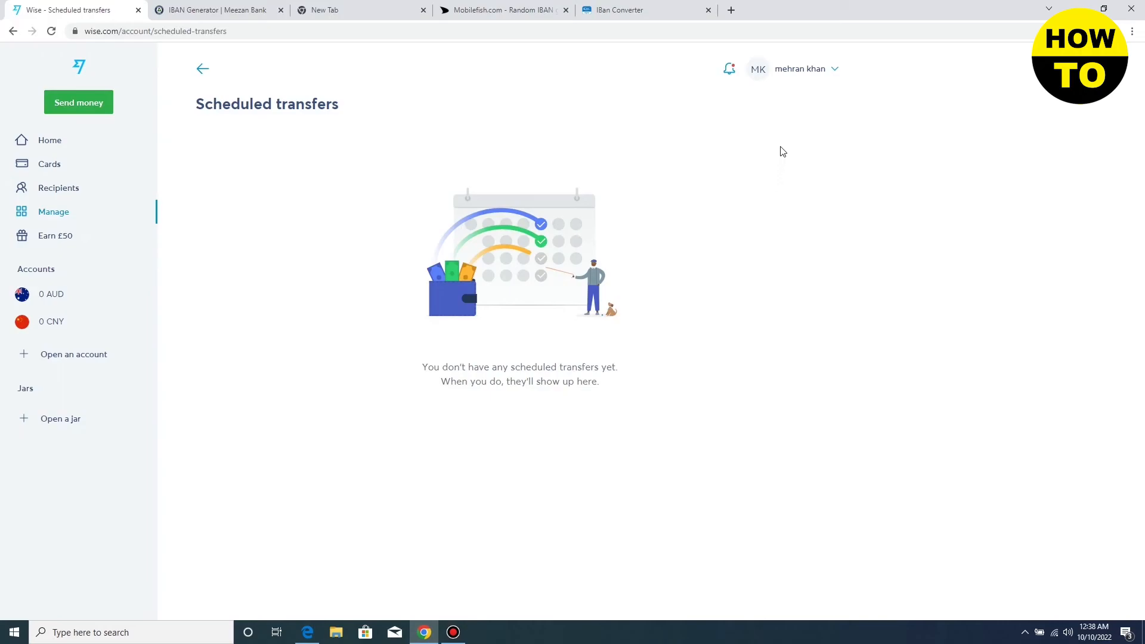